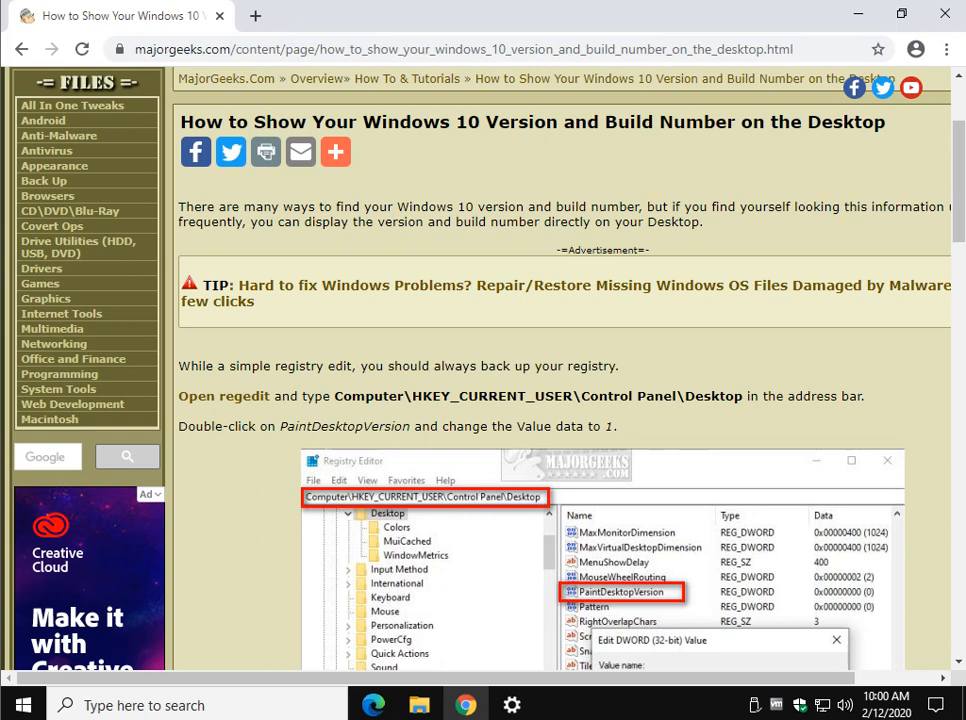
# Step: Launch regedit from the Run box and allow it through the User Account Control prompt
pyautogui.click(24, 704)
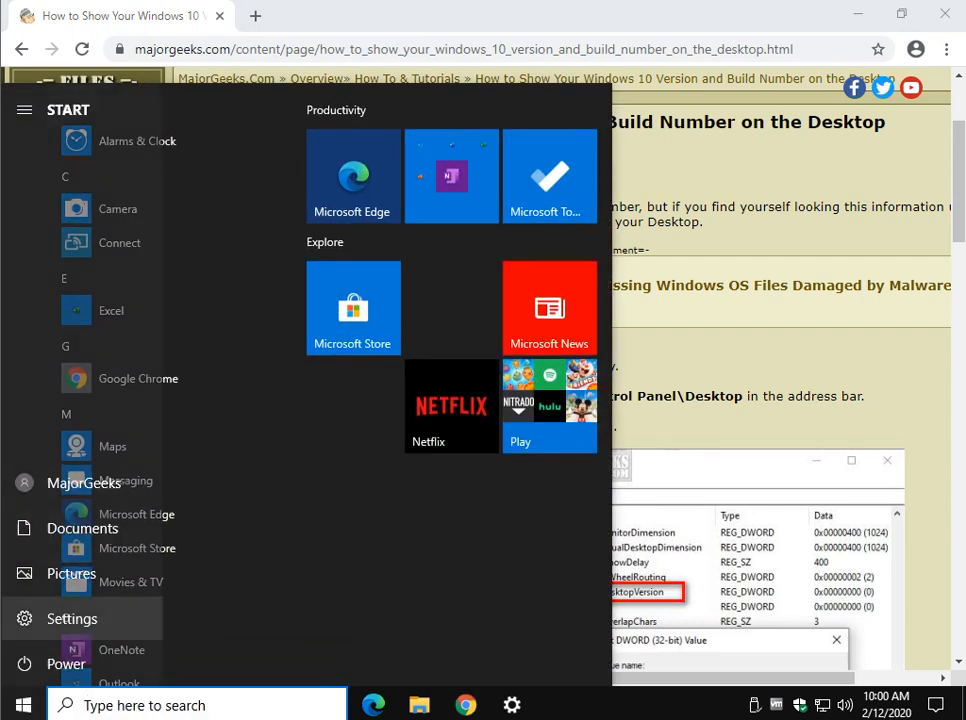
pyautogui.click(72, 618)
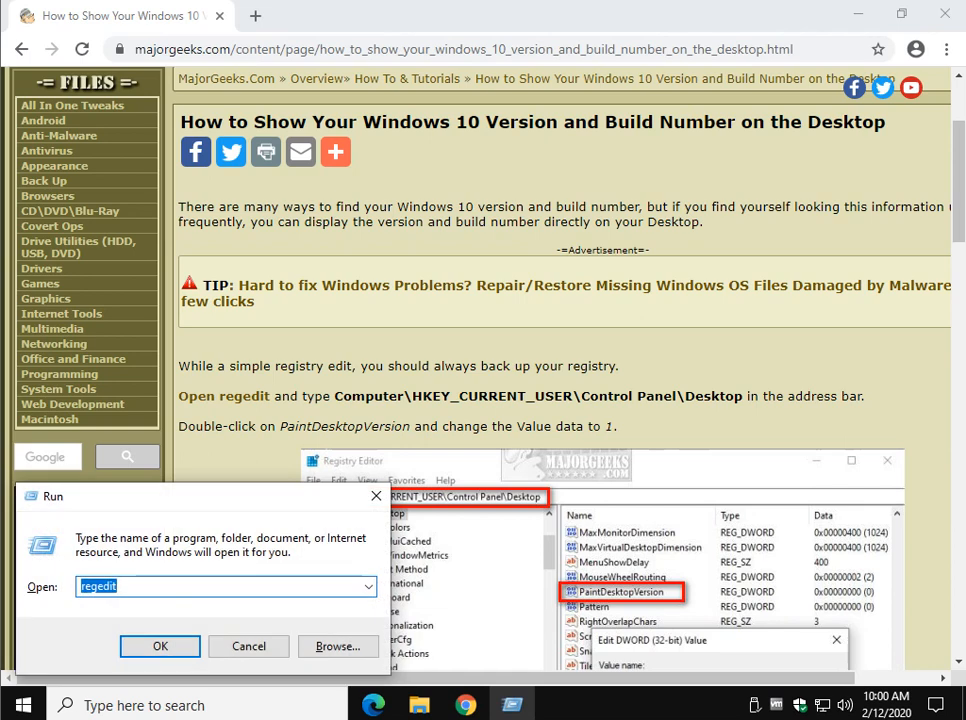
pyautogui.write('reg')
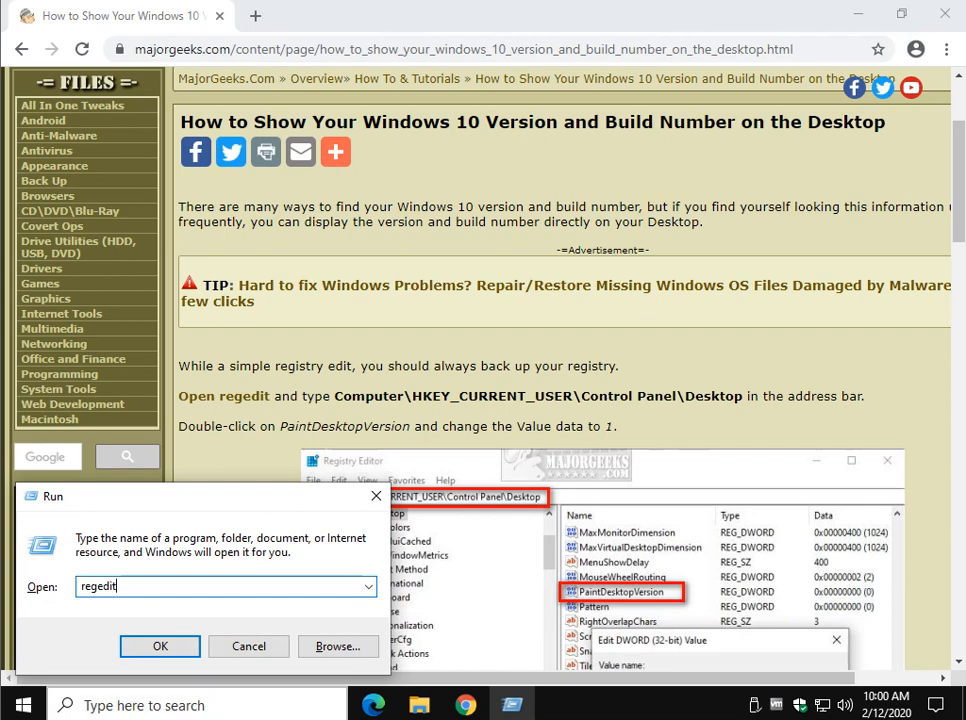
pyautogui.click(160, 646)
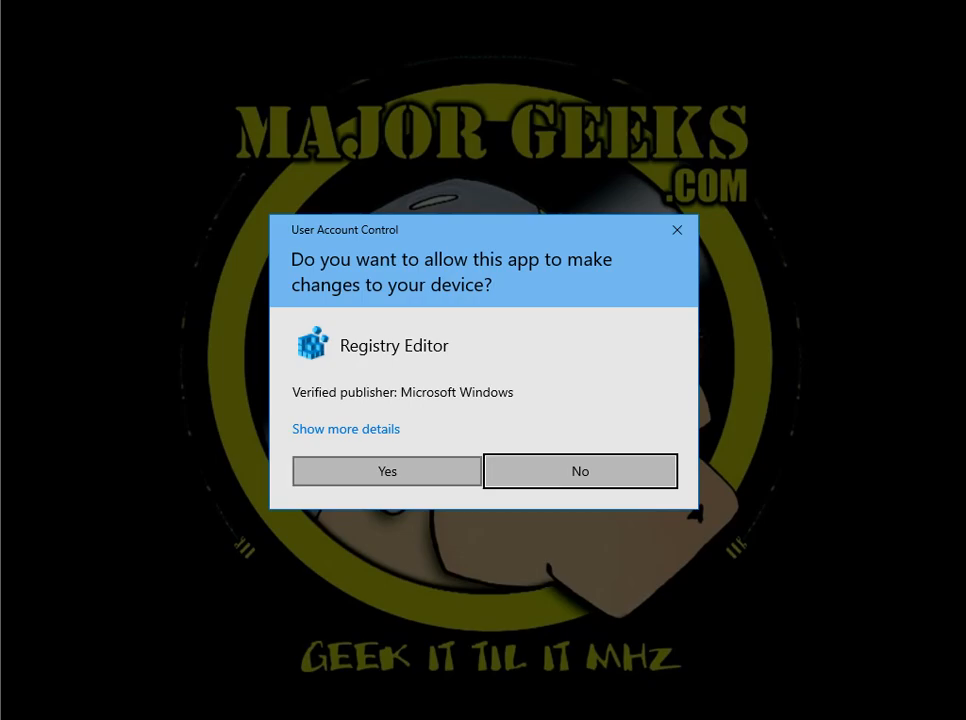
pyautogui.click(386, 472)
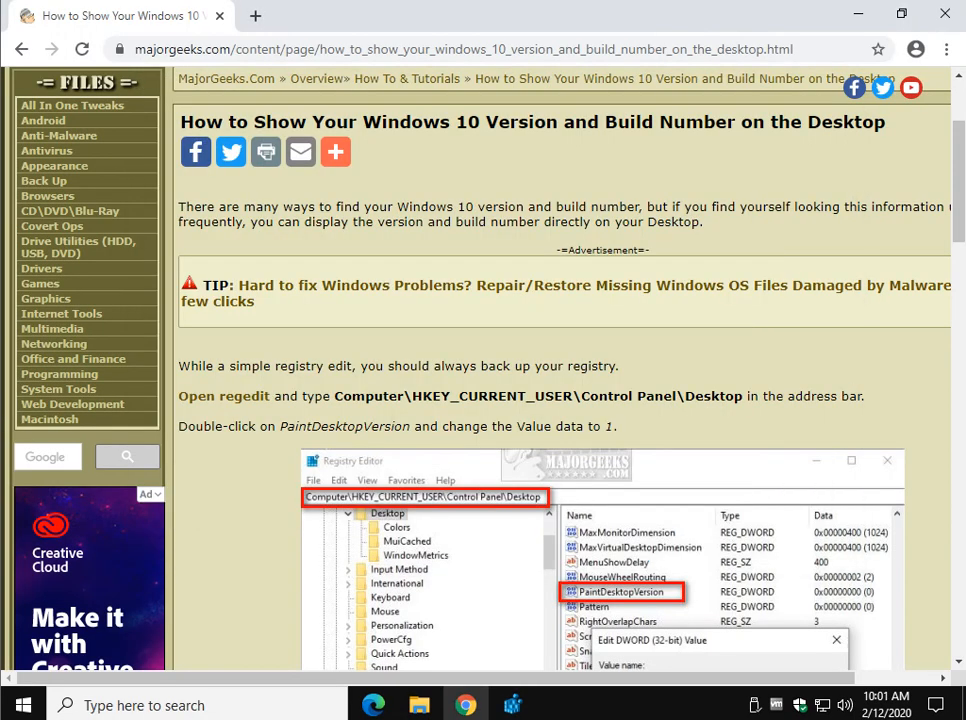
# Step: Navigate to Computer\HKEY_CURRENT_USER\Control Panel\Desktop via the address bar, then return to the article
pyautogui.moveTo(332, 396); pyautogui.dragTo(648, 396)
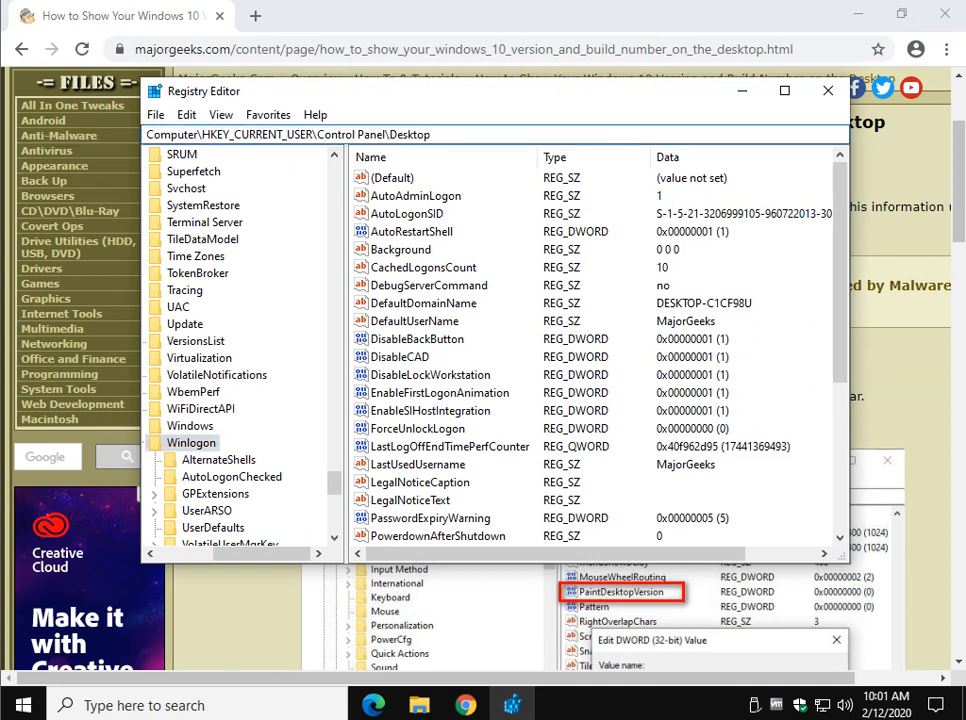
pyautogui.click(192, 154)
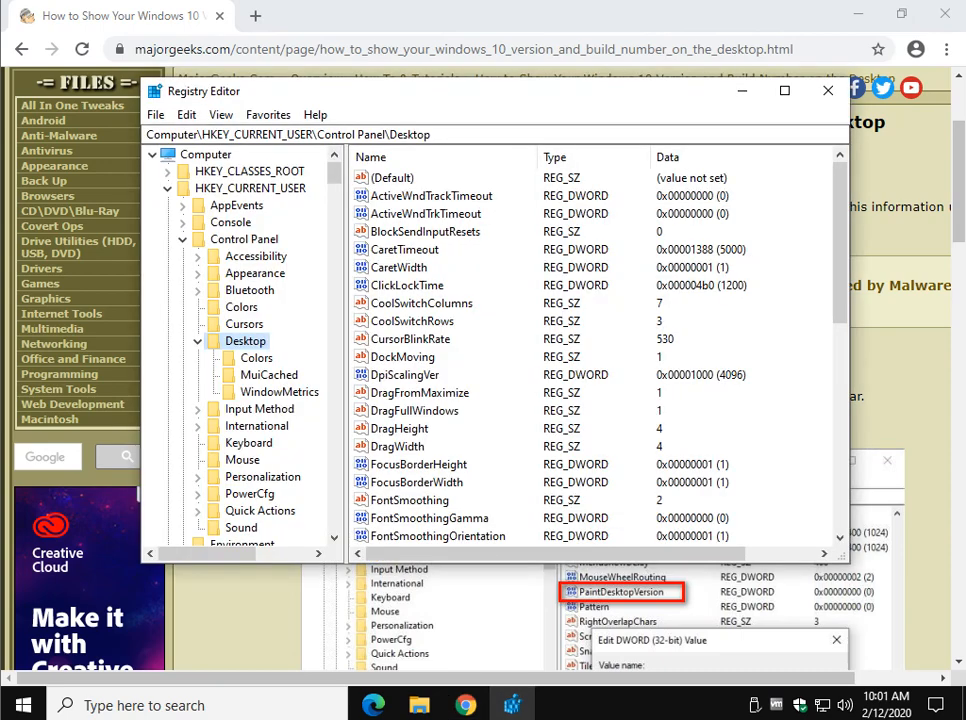
pyautogui.click(828, 90)
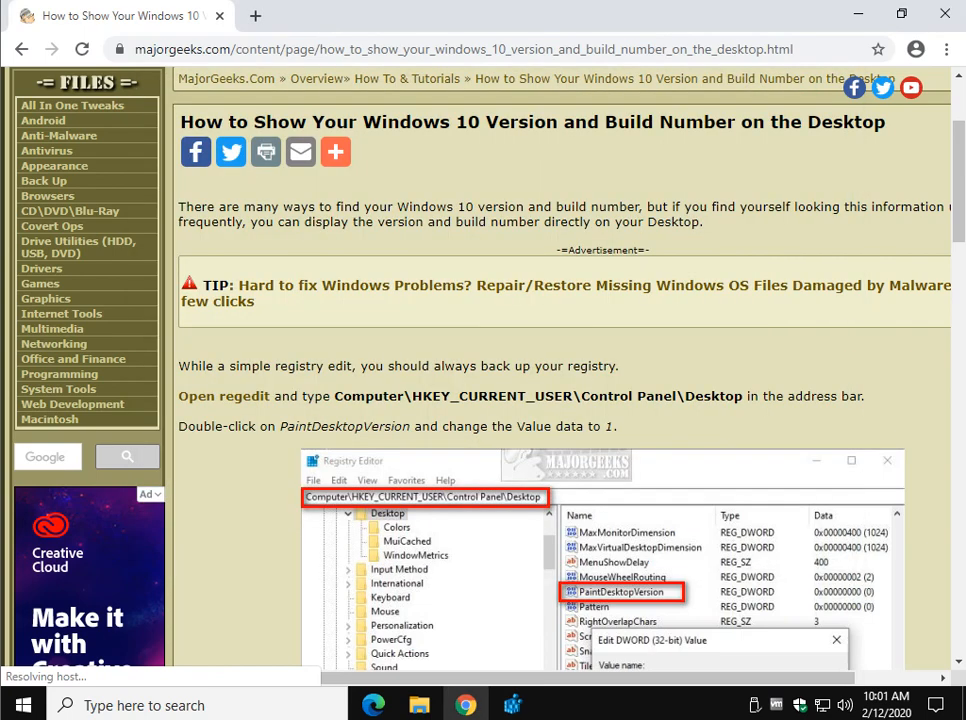
# Step: Locate PaintDesktopVersion under the Desktop key and change its value data to 1
pyautogui.scroll(-3)
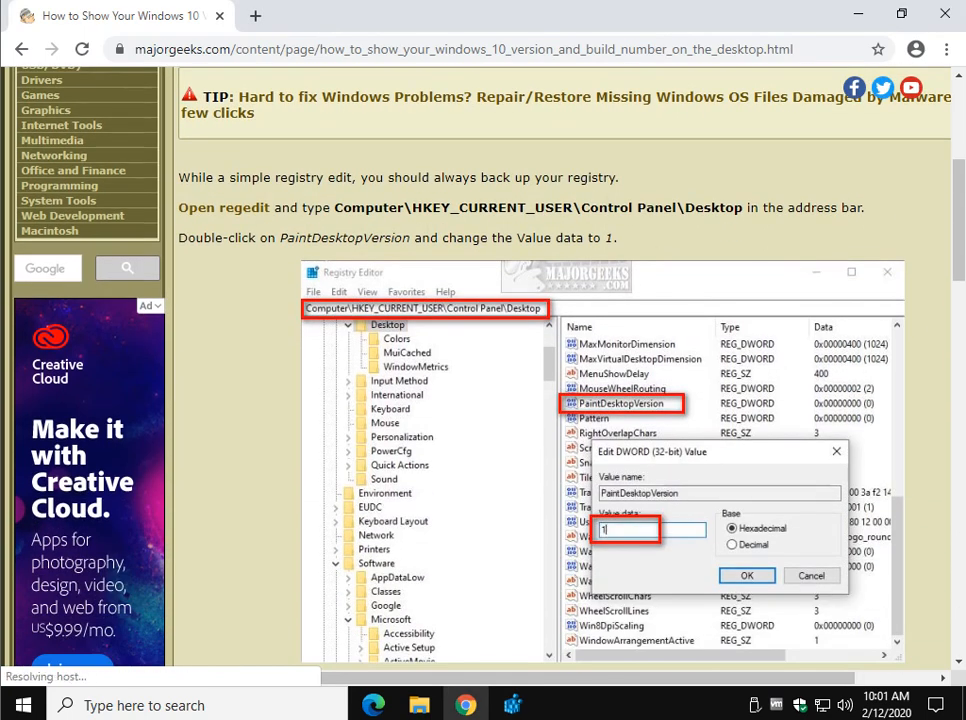
pyautogui.scroll(-3)
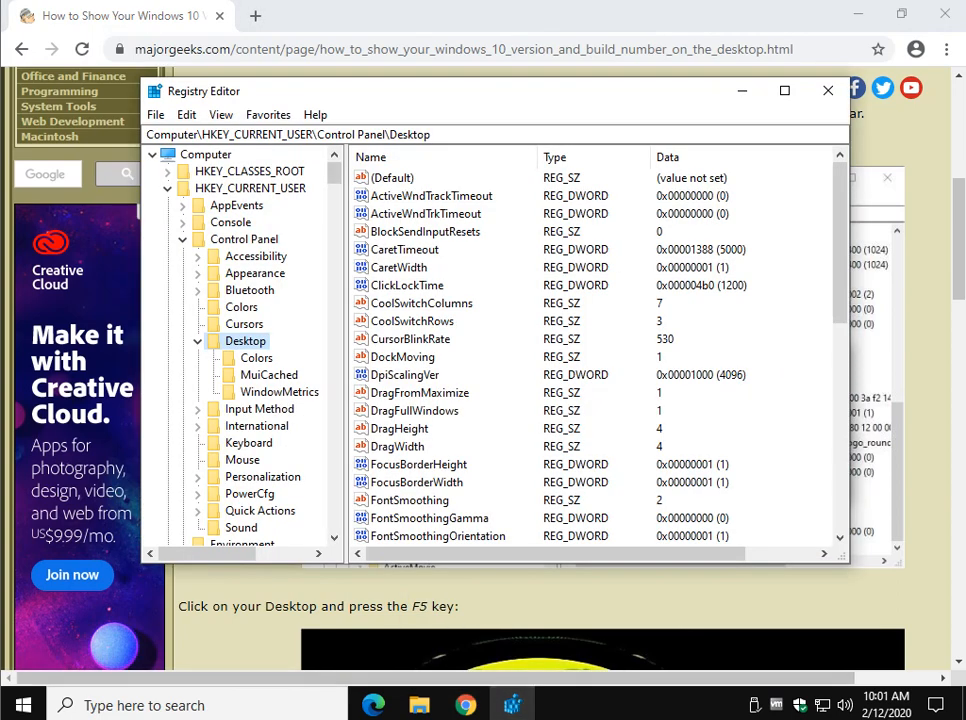
pyautogui.scroll(-3)
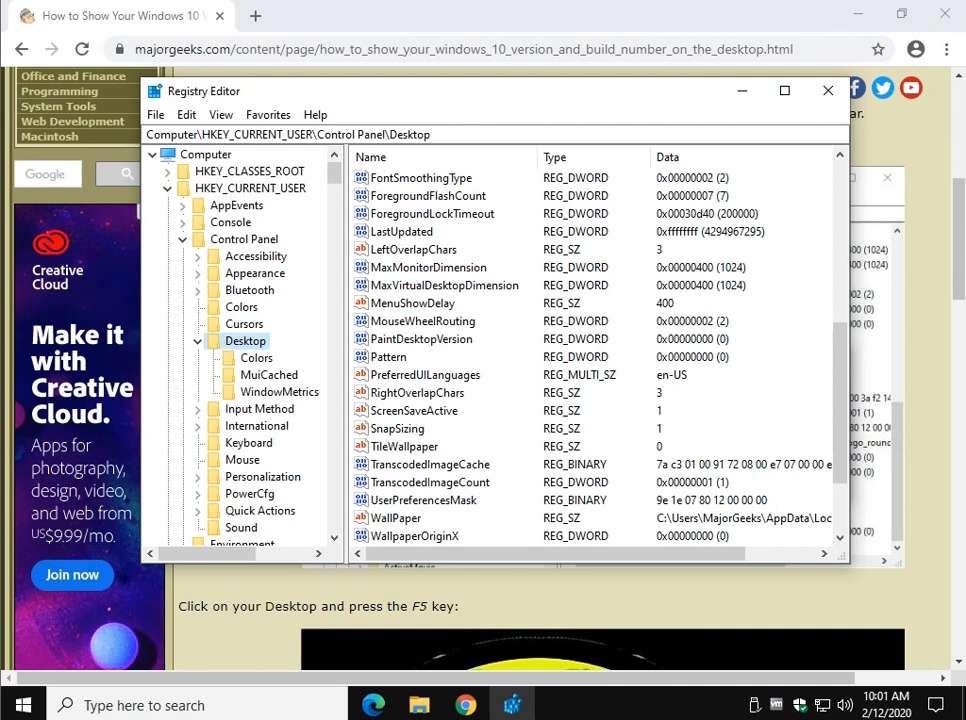
pyautogui.click(420, 340)
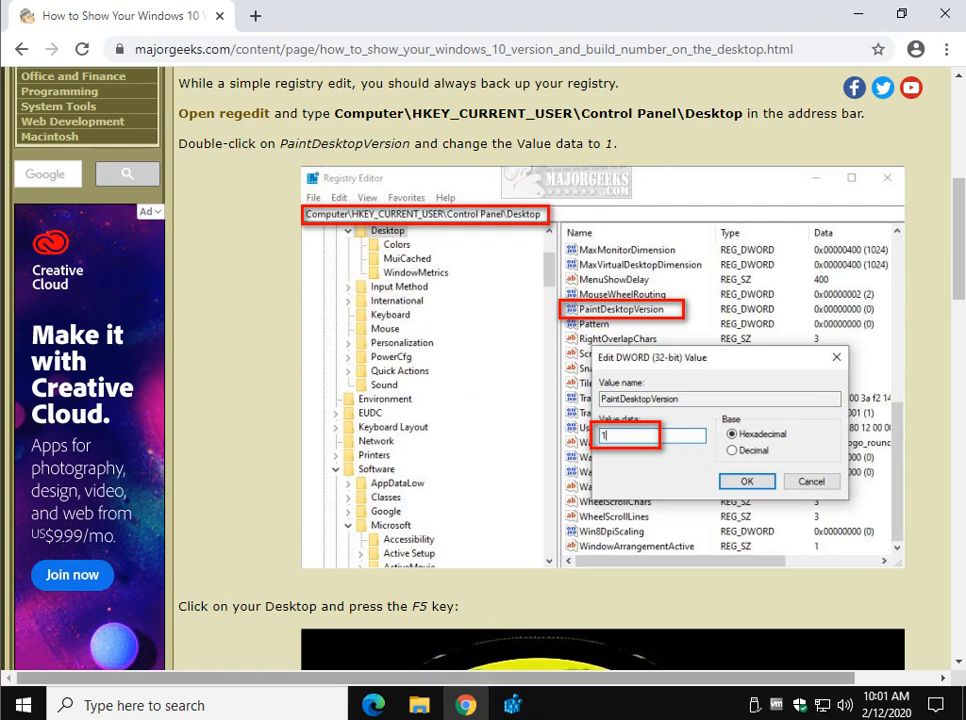
pyautogui.click(746, 480)
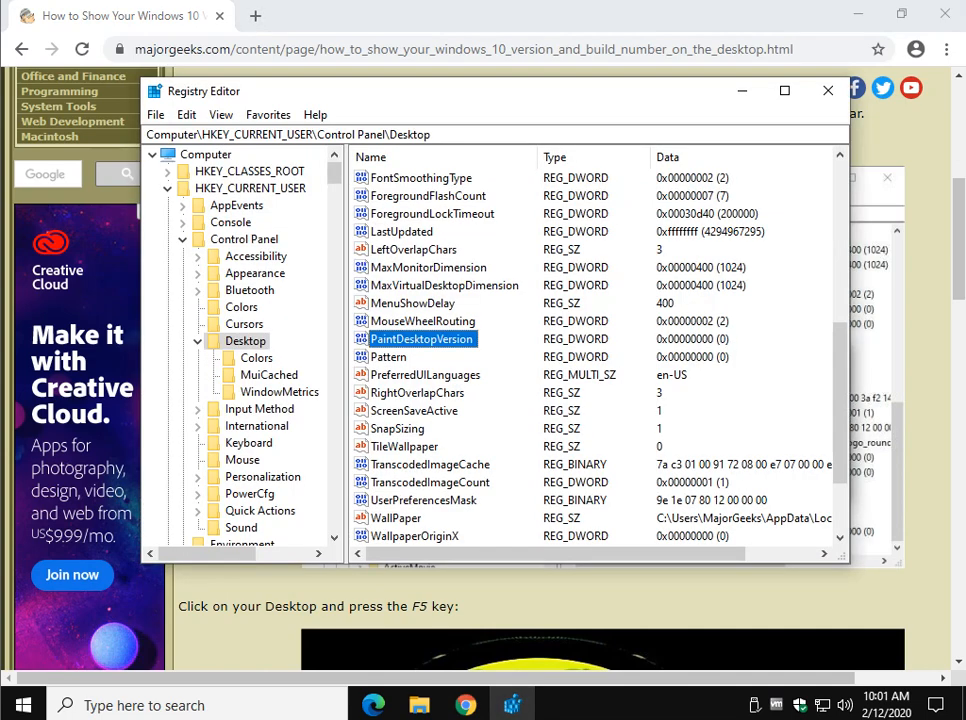
pyautogui.doubleClick(420, 338)
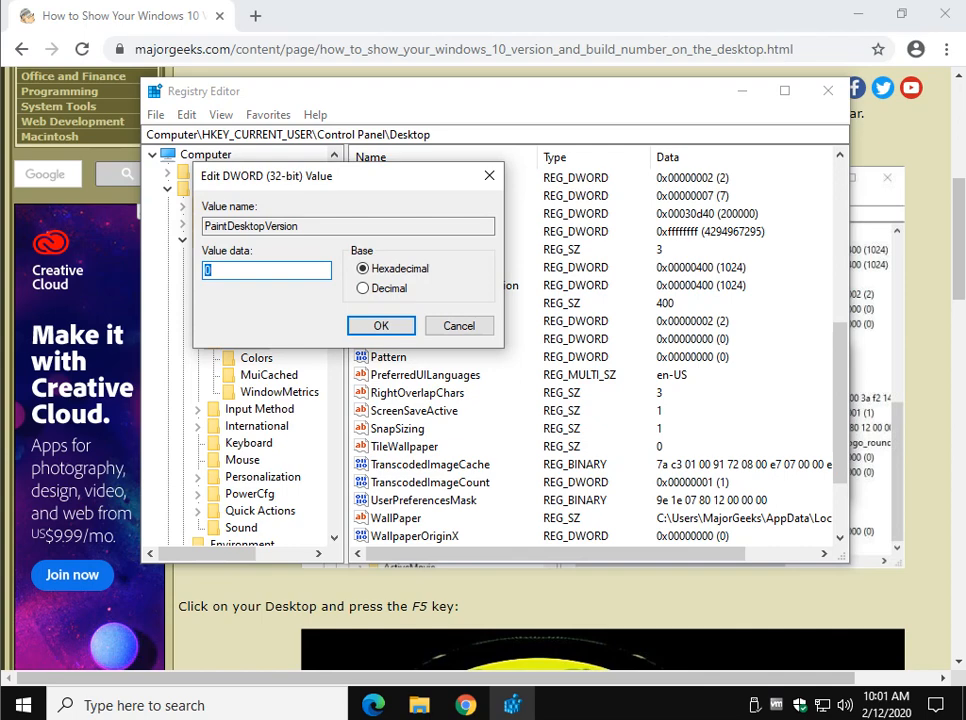
pyautogui.write('1')
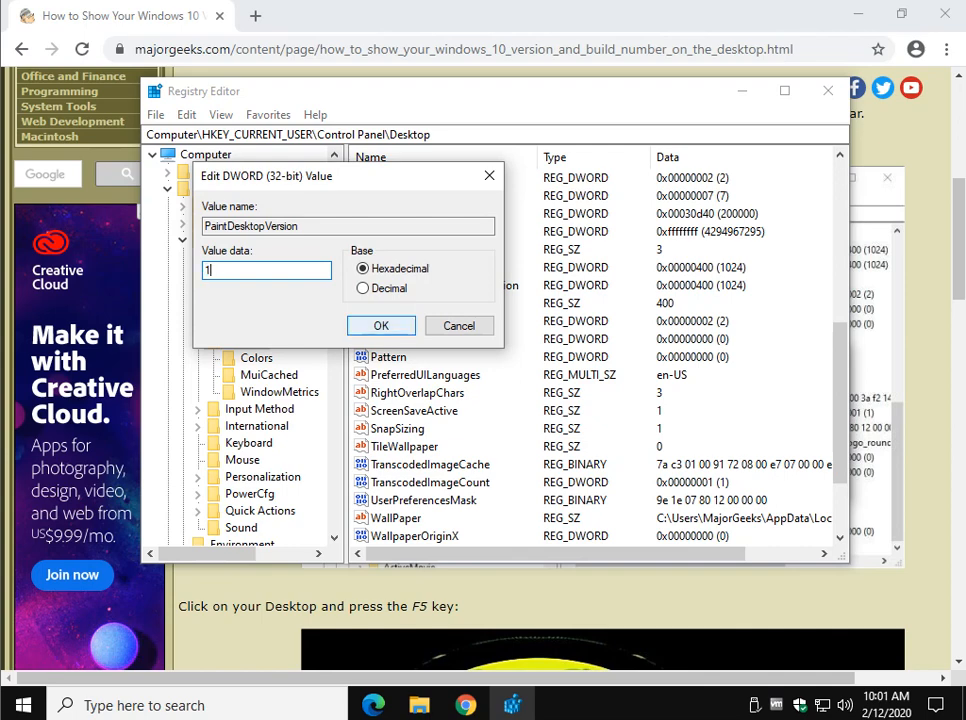
pyautogui.click(380, 324)
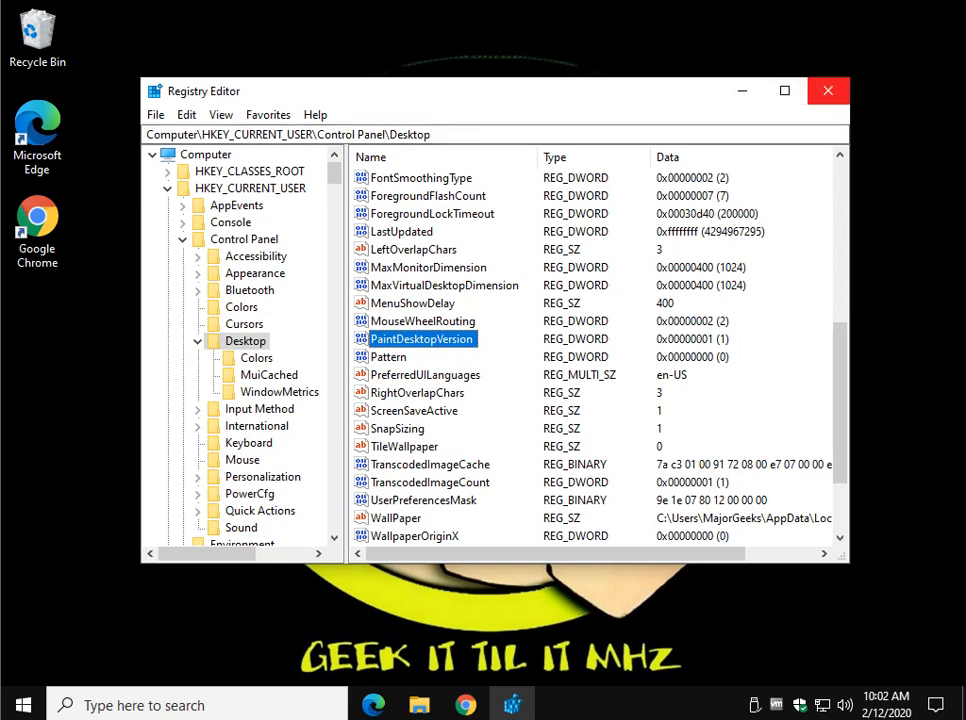
pyautogui.moveTo(828, 92)
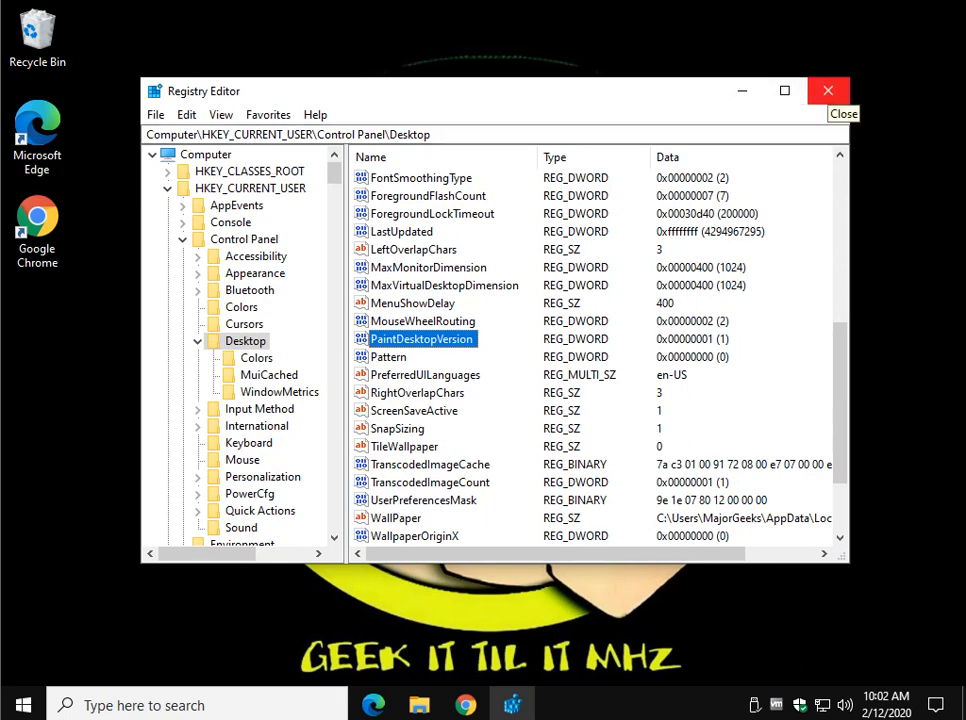
pyautogui.click(828, 92)
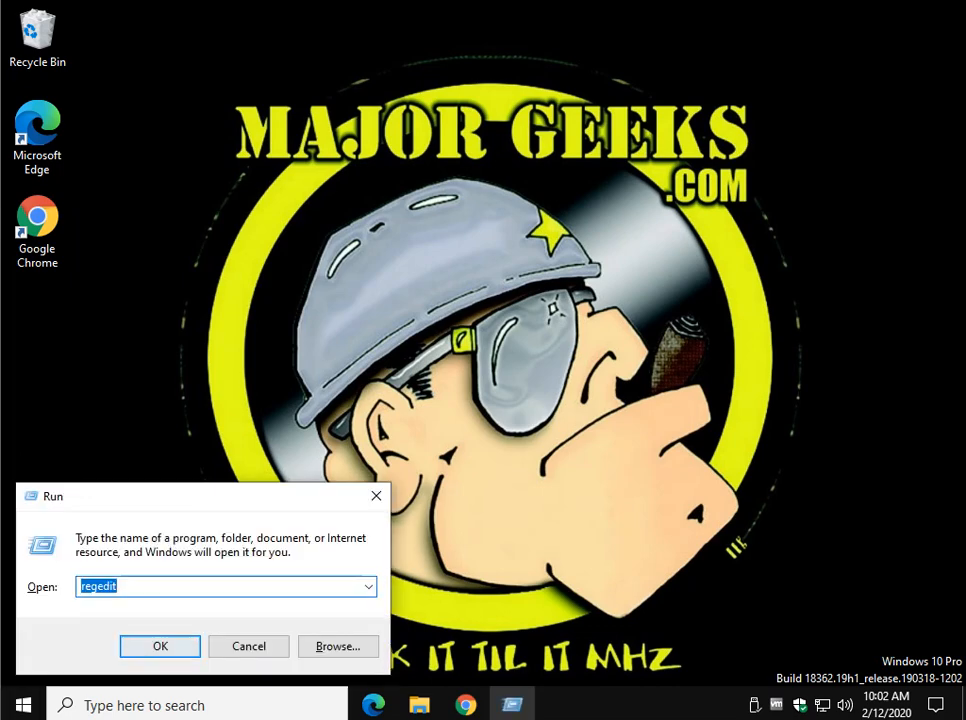
# Step: Reopen Registry Editor and change PaintDesktopVersion back to 0, then bring the article back up
pyautogui.click(160, 646)
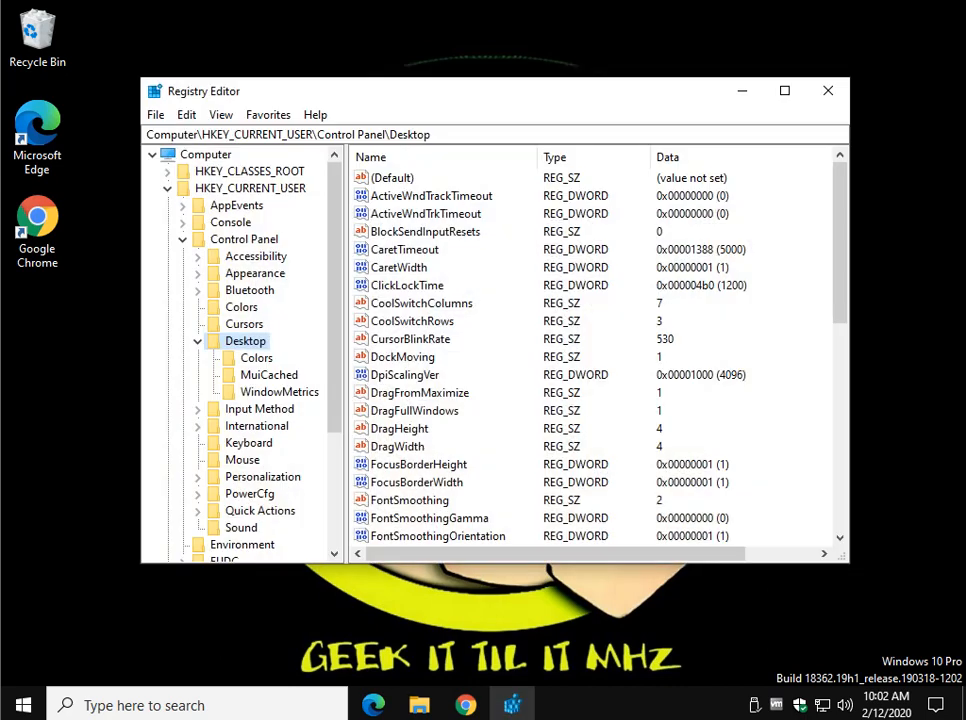
pyautogui.scroll(-3)
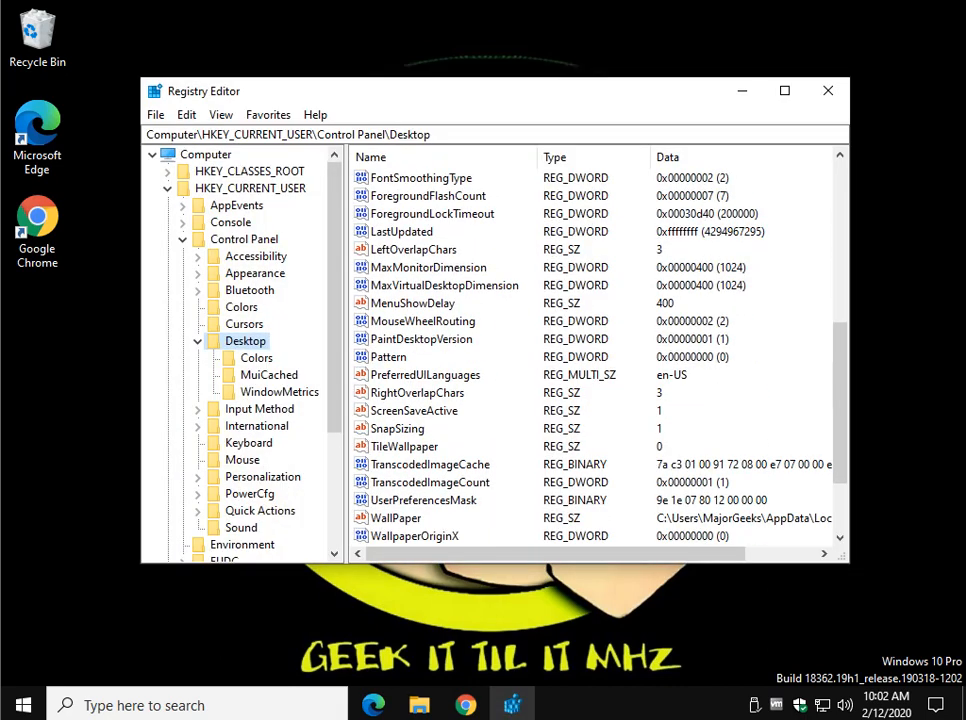
pyautogui.doubleClick(420, 340)
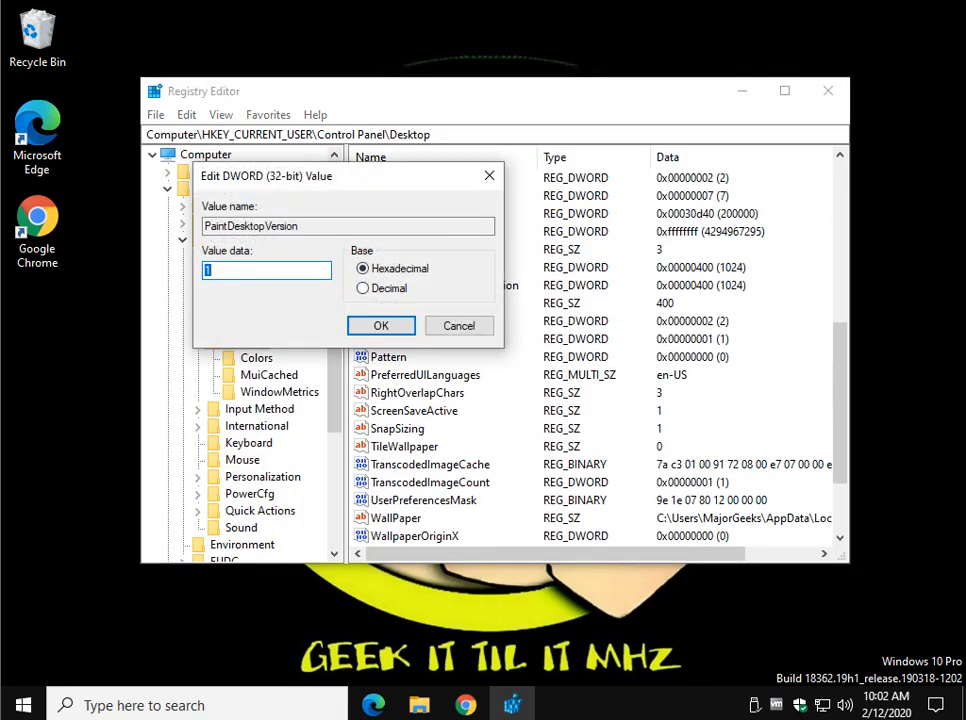
pyautogui.write('0')
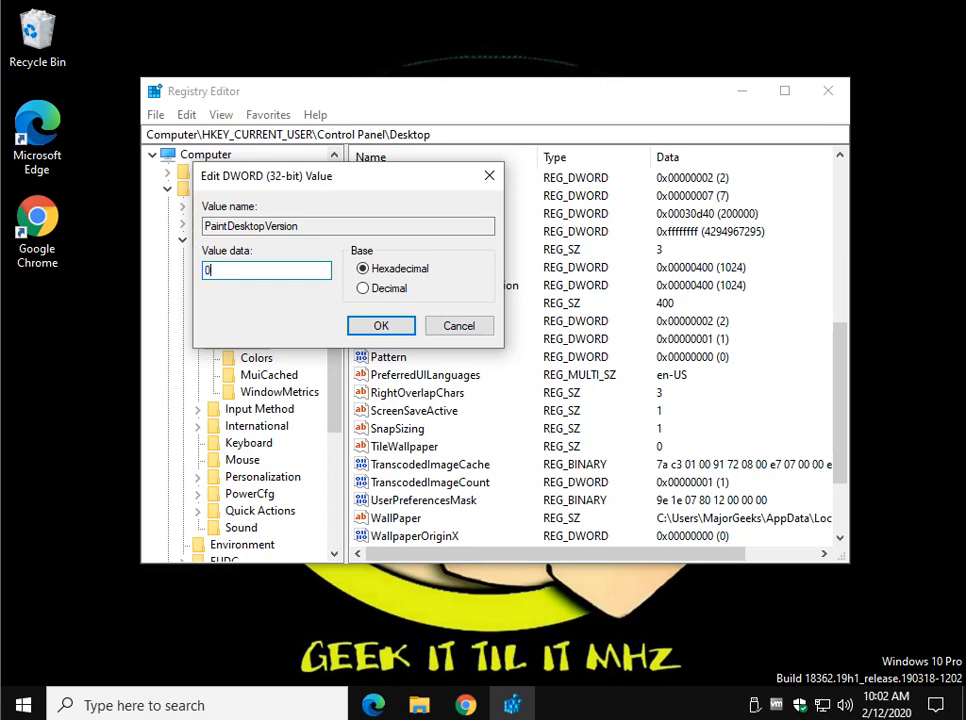
pyautogui.click(380, 324)
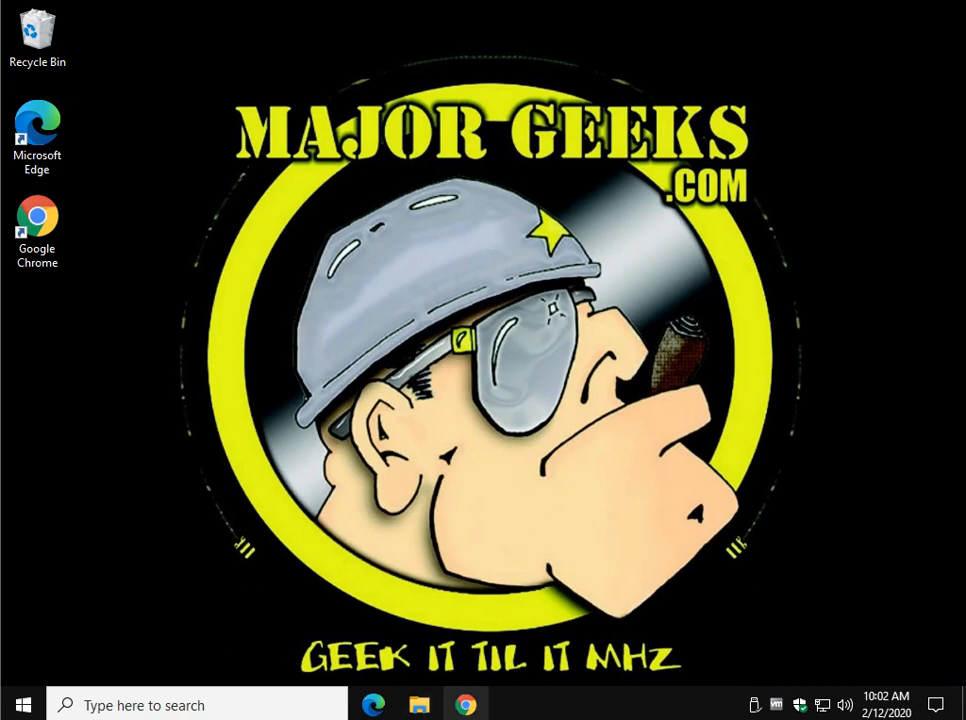
pyautogui.click(464, 704)
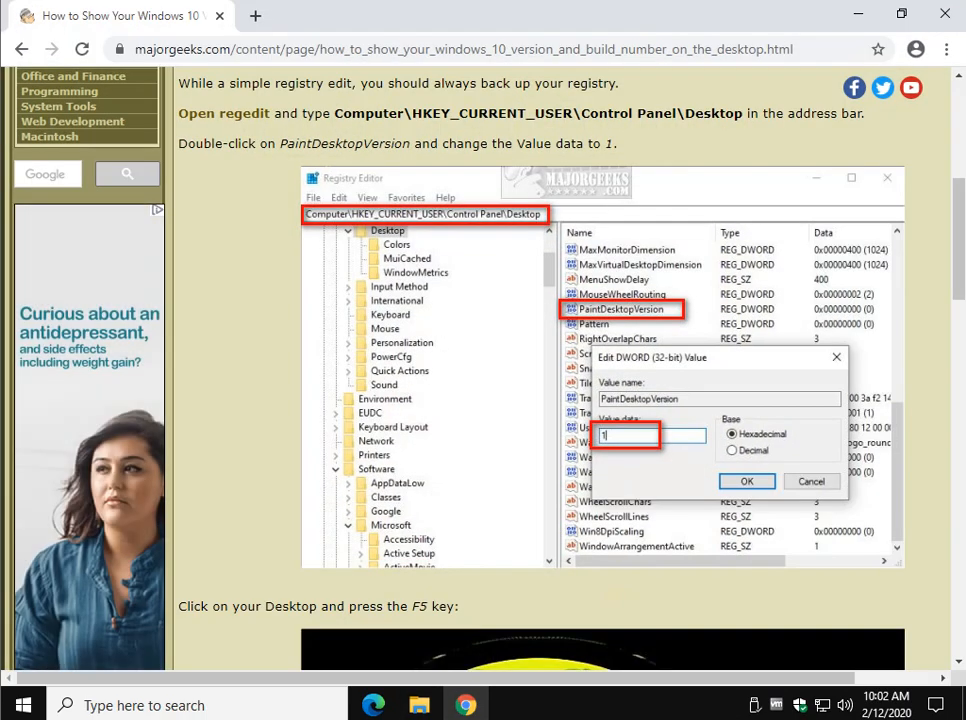